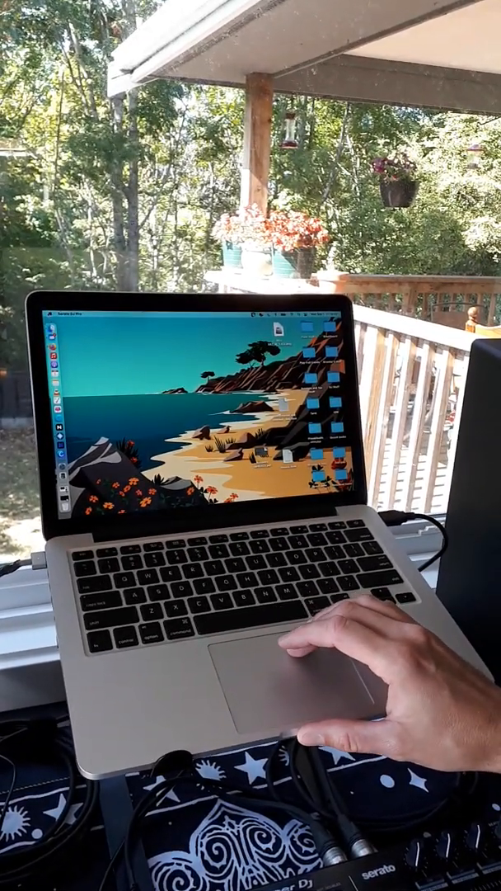
Step: Unlock Security & Privacy settings with the administrator password and proceed to the installer
{"action": "left_click", "coordinate": [52, 315]}
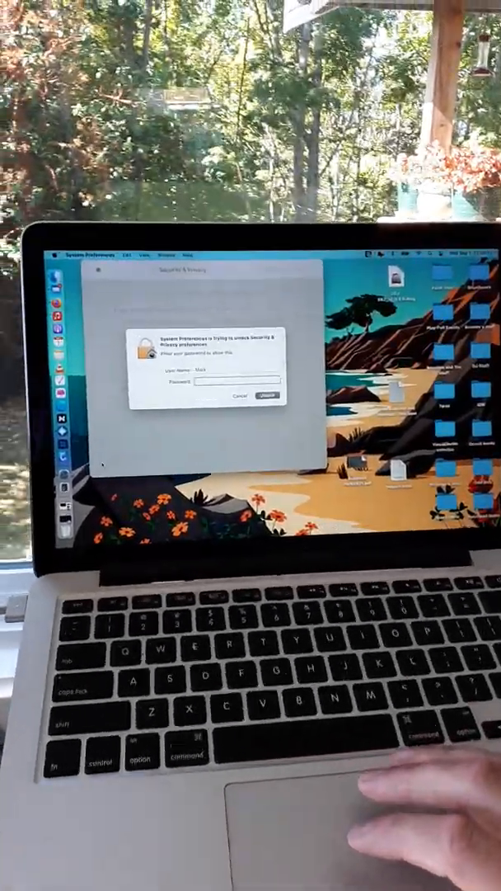
{"action": "type", "text": "password"}
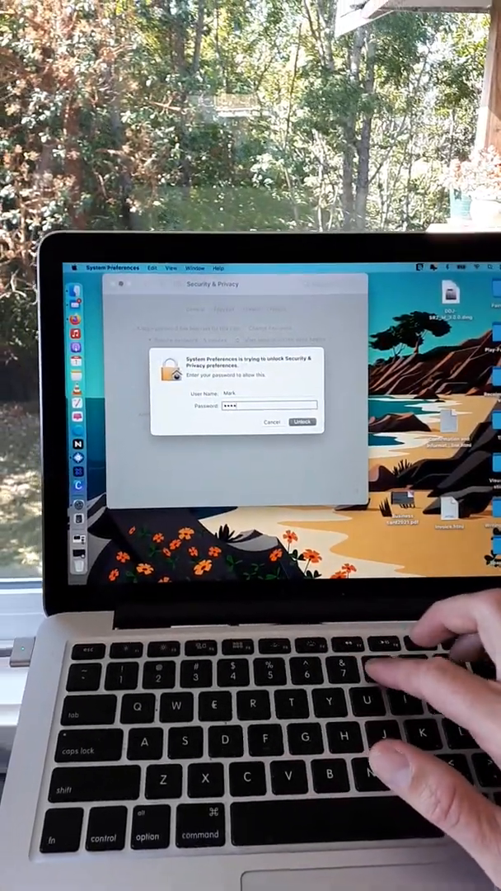
{"action": "left_click", "coordinate": [302, 422]}
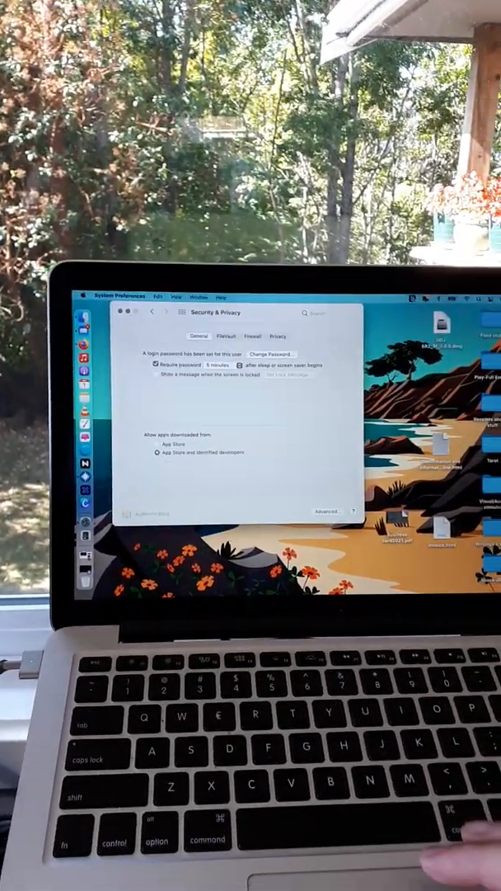
{"action": "left_click", "coordinate": [133, 511]}
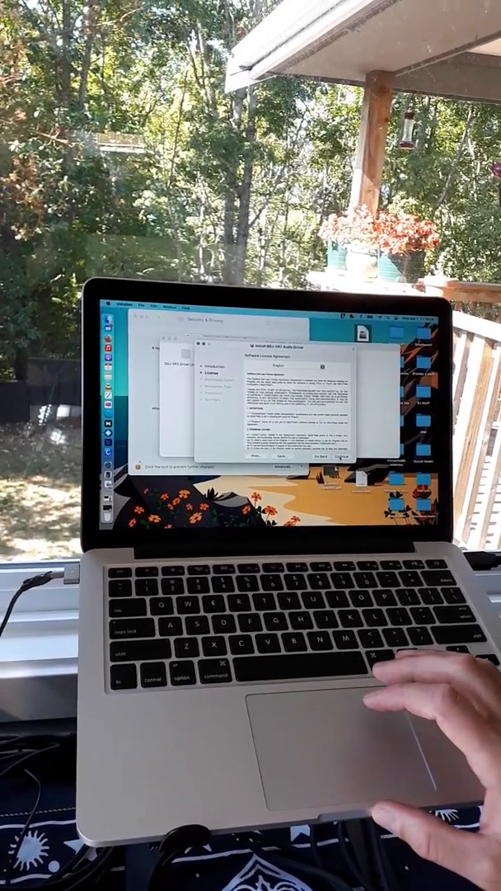
Step: Continue past the license agreement text to reach the Agree/Disagree prompt
{"action": "left_click", "coordinate": [333, 452]}
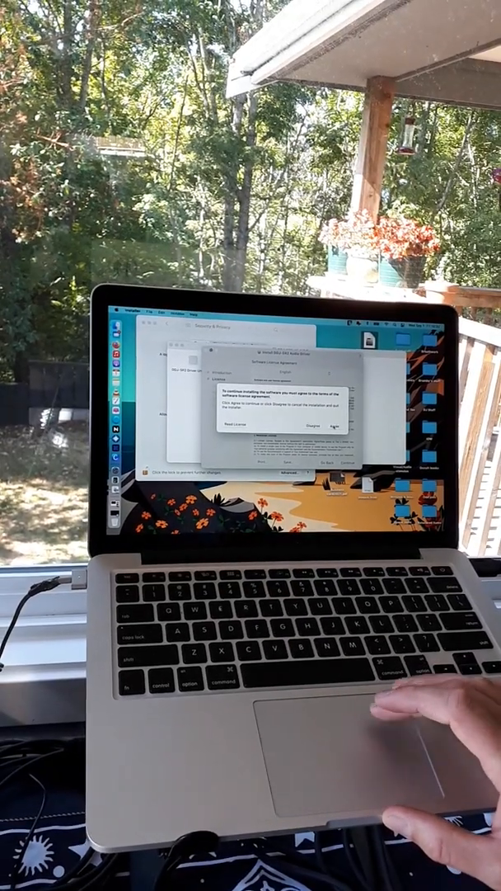